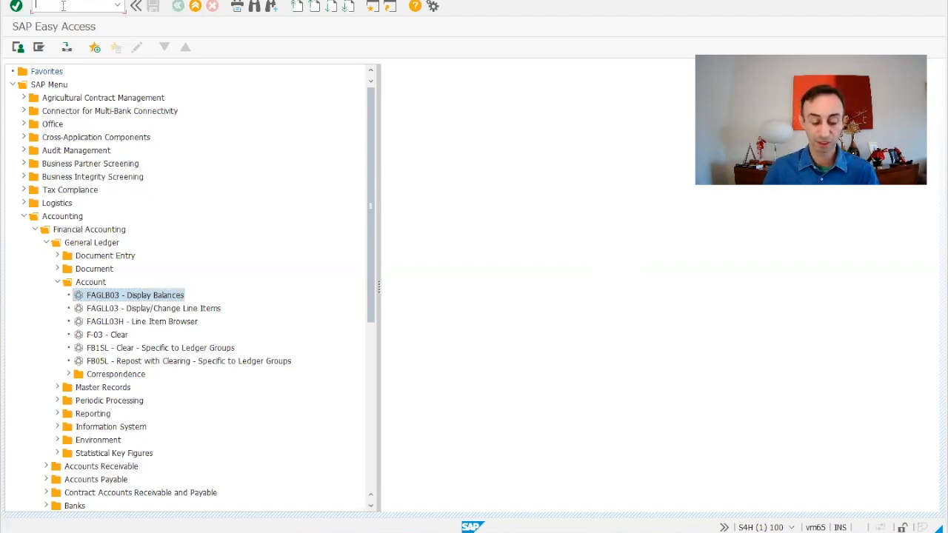
Start transaction FS10 / FAGLB03 to display balances of account 64002000, company S400, year 2024
{"action": "type", "text": "fs10"}
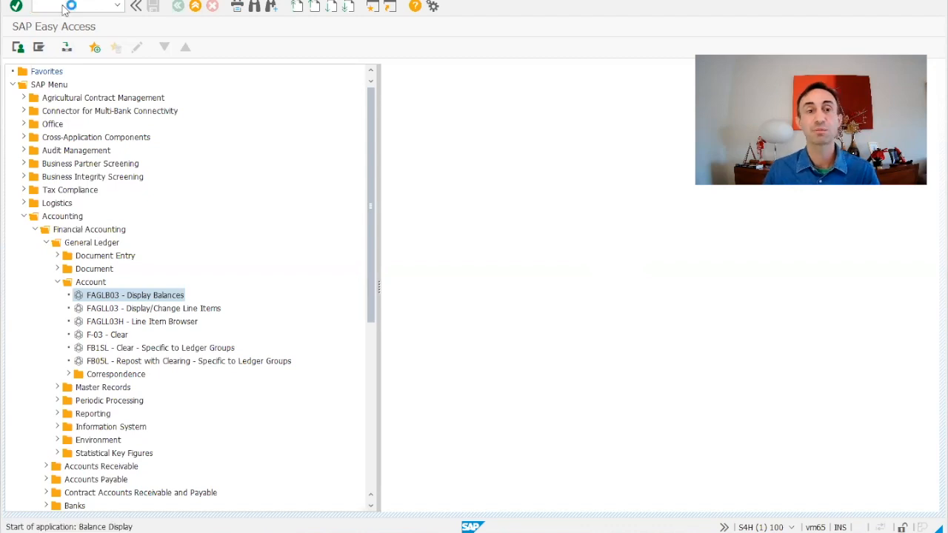
{"action": "double_click", "coordinate": [135, 294]}
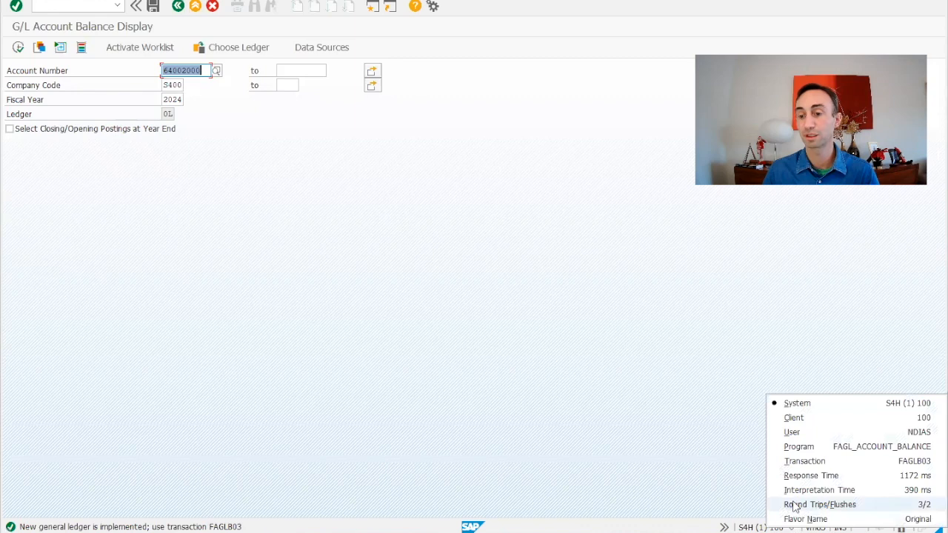
{"action": "mouse_move", "coordinate": [800, 465]}
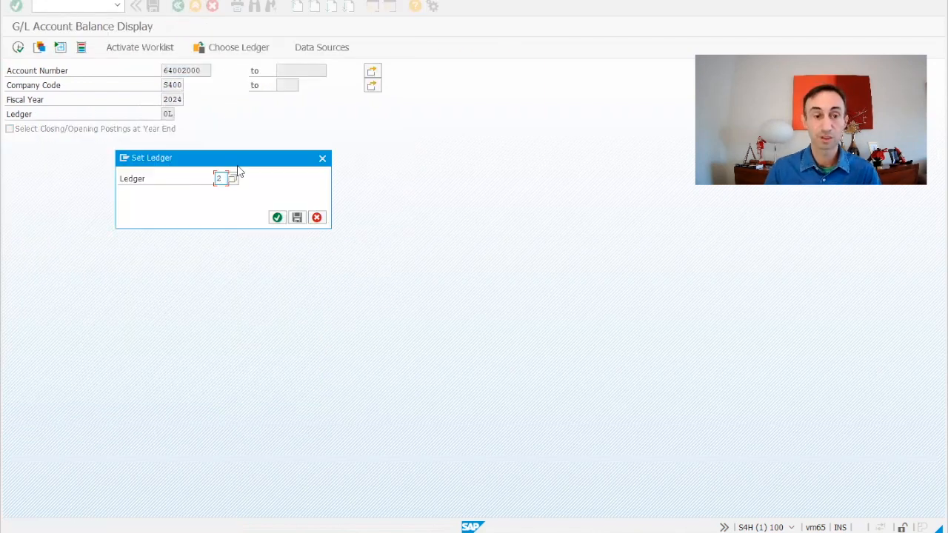
Confirm ledger 0L and execute the report to show 2024 period balances of account 64002000
{"action": "left_click", "coordinate": [277, 217]}
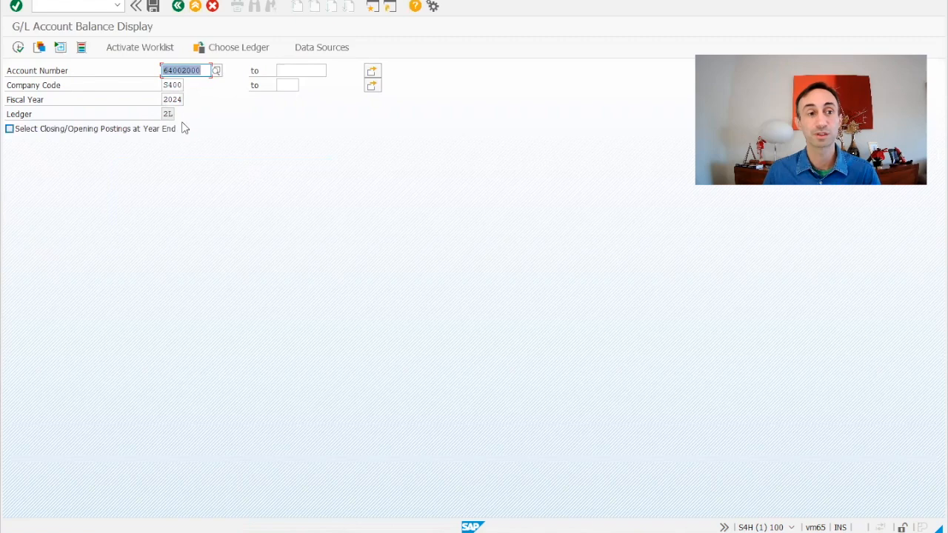
{"action": "left_click", "coordinate": [17, 47]}
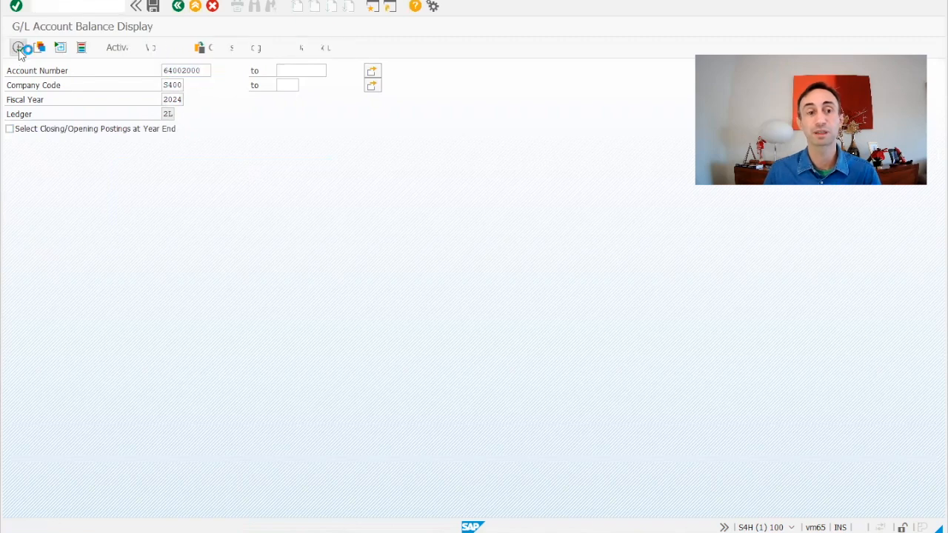
{"action": "left_click", "coordinate": [19, 47]}
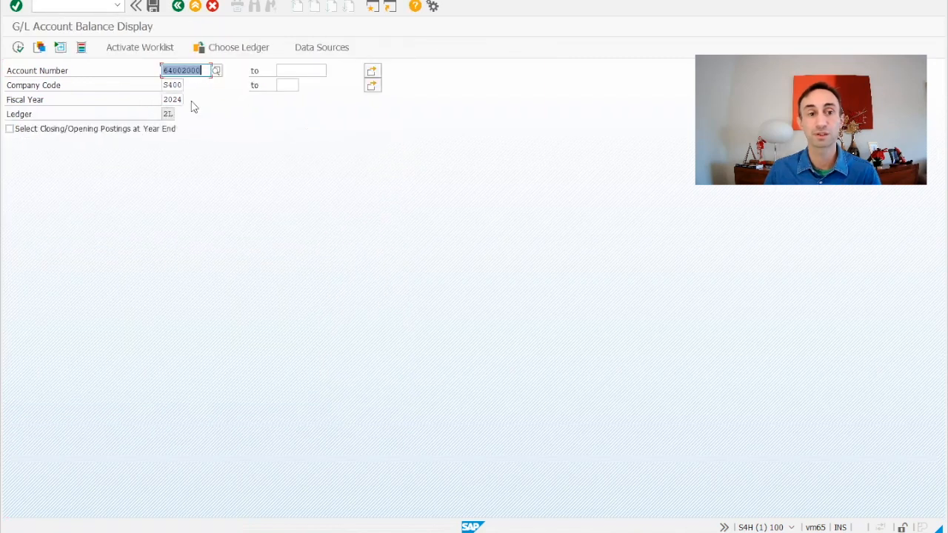
{"action": "left_click", "coordinate": [232, 46]}
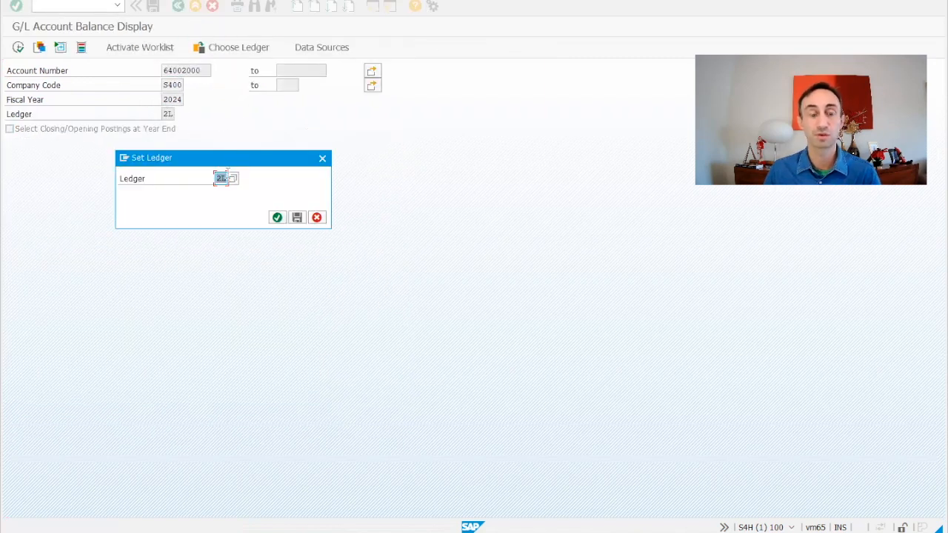
{"action": "type", "text": "01"}
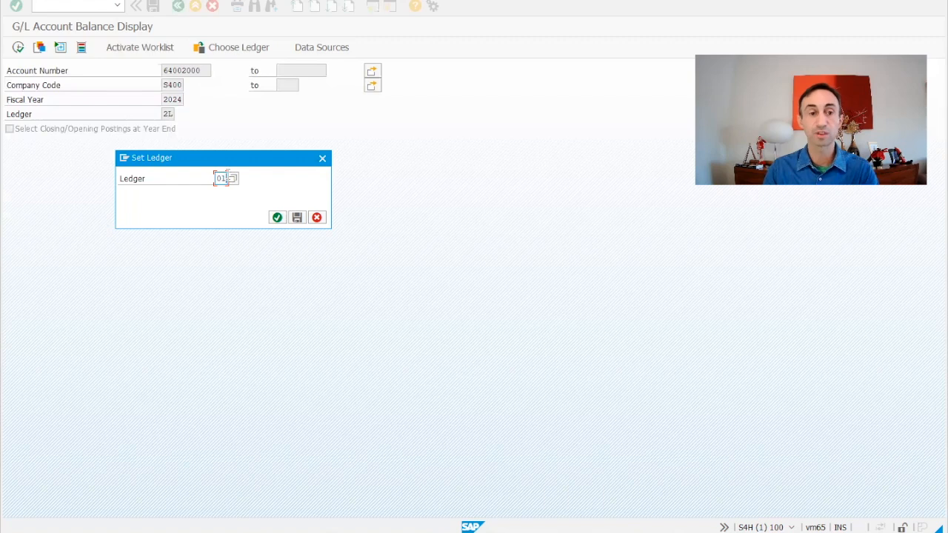
{"action": "left_click", "coordinate": [277, 216]}
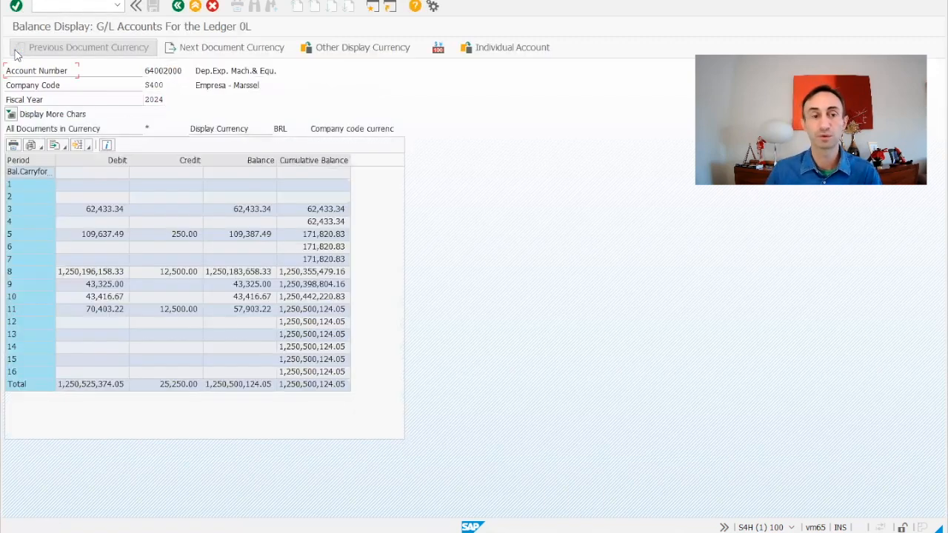
{"action": "mouse_move", "coordinate": [344, 284]}
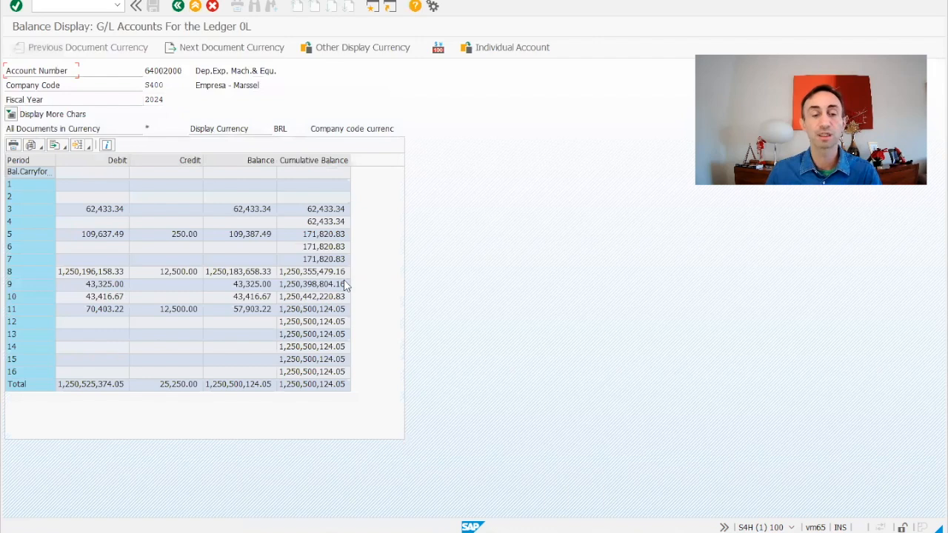
{"action": "mouse_move", "coordinate": [142, 270]}
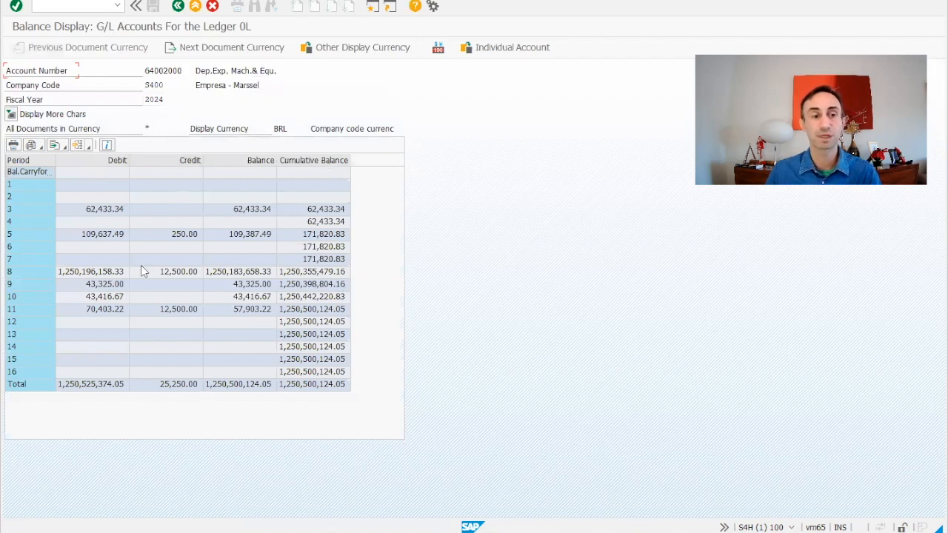
{"action": "mouse_move", "coordinate": [311, 306]}
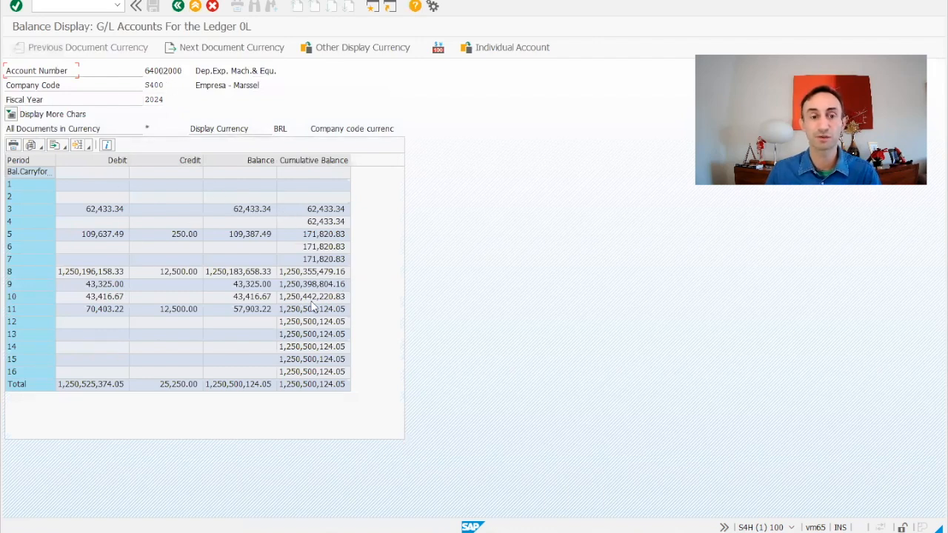
{"action": "mouse_move", "coordinate": [263, 215]}
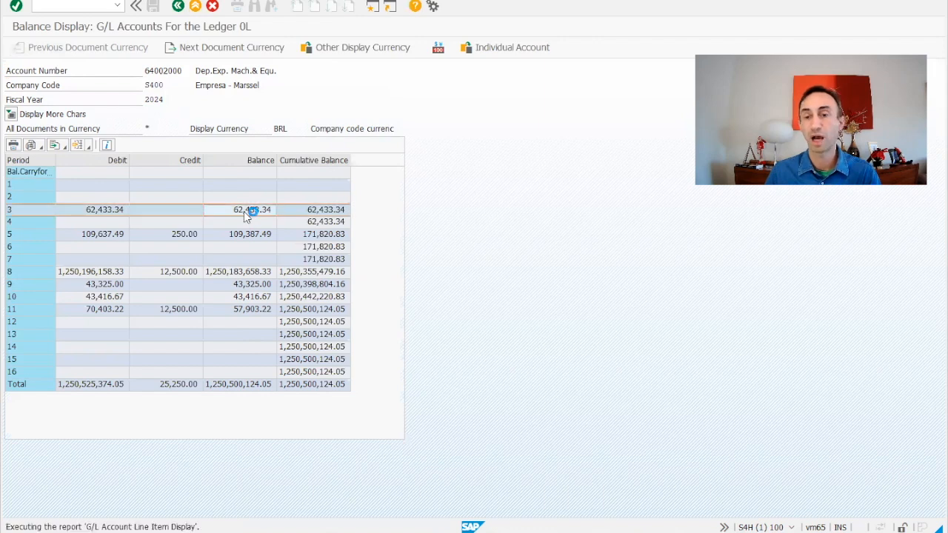
Drill into period 3's seven line items, then go back to the period balances
{"action": "double_click", "coordinate": [249, 210]}
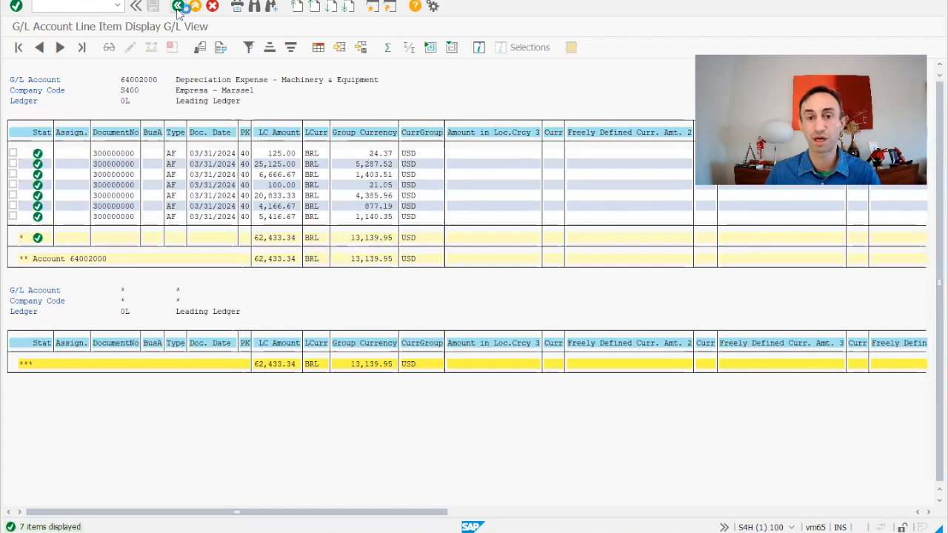
{"action": "left_click", "coordinate": [178, 5]}
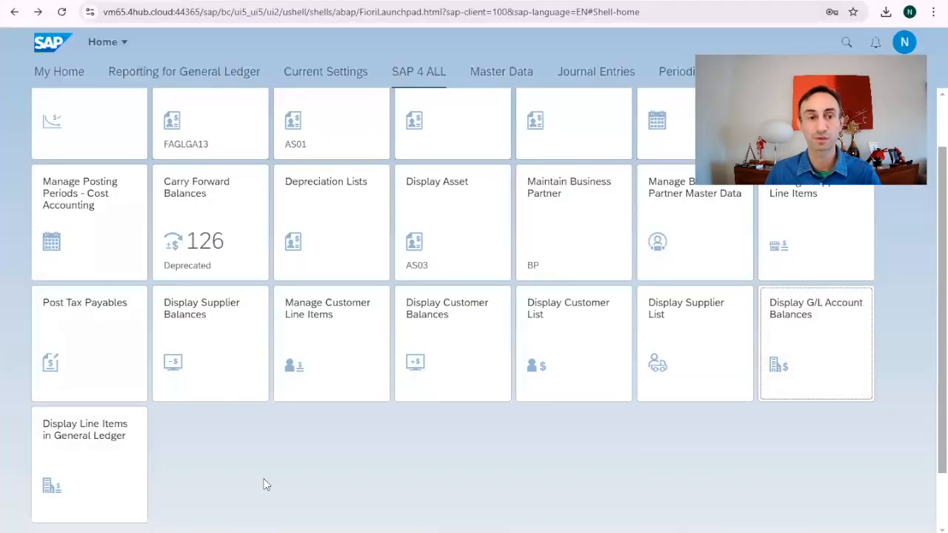
{"action": "mouse_move", "coordinate": [576, 397]}
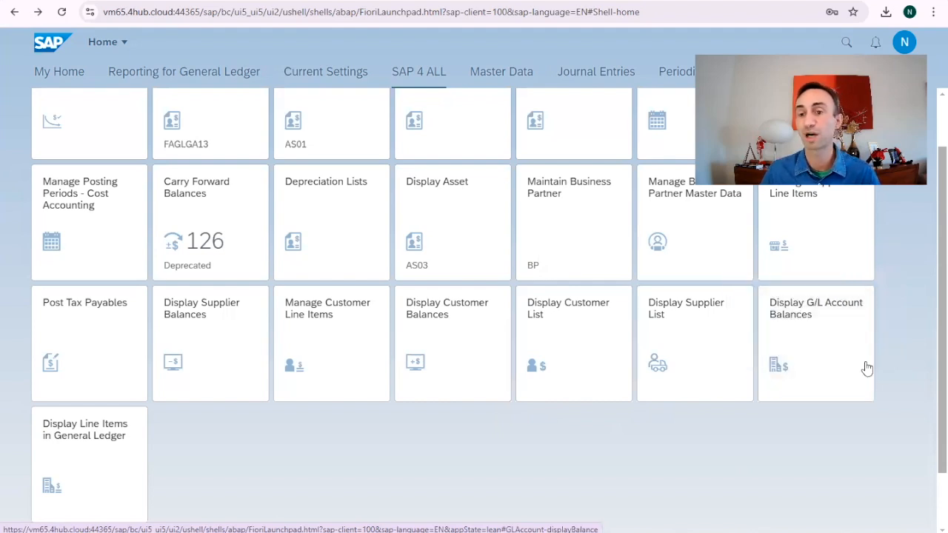
Launch the Display G/L Account Balances tile with ledger 0L, S400 and 2024 prefilled
{"action": "left_click", "coordinate": [815, 333]}
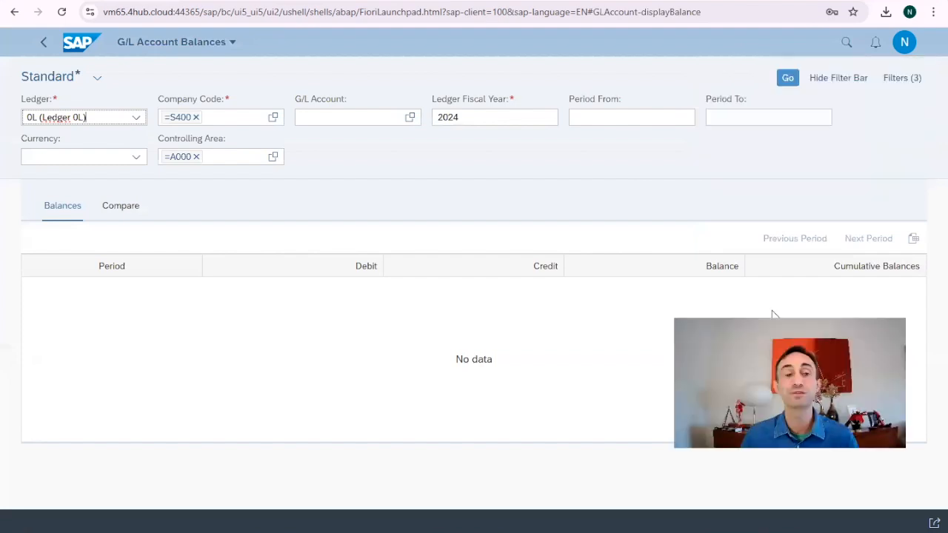
{"action": "mouse_move", "coordinate": [204, 180]}
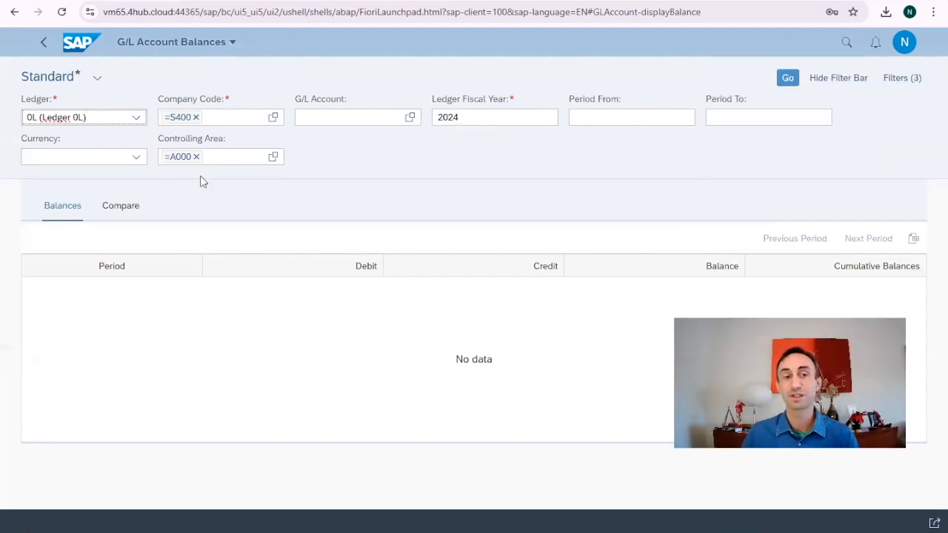
{"action": "mouse_move", "coordinate": [243, 183]}
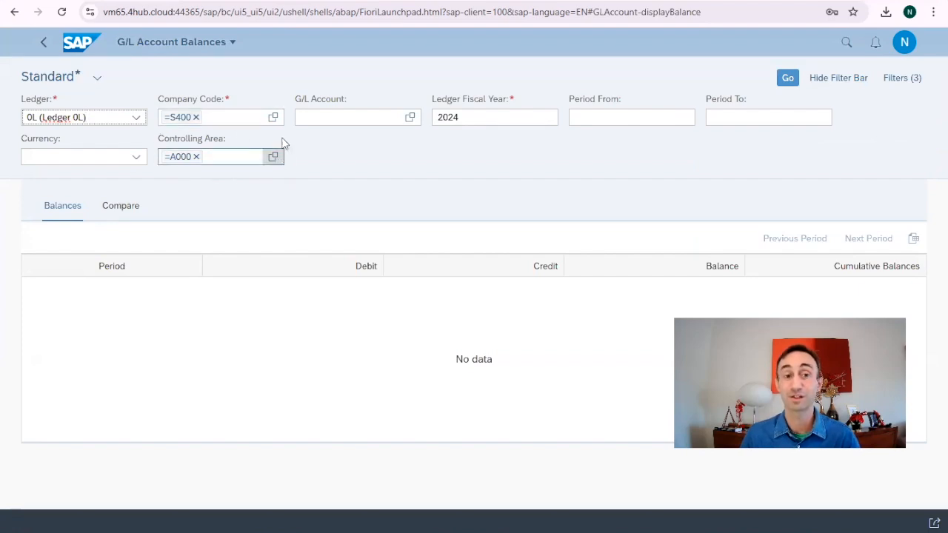
{"action": "mouse_move", "coordinate": [225, 204]}
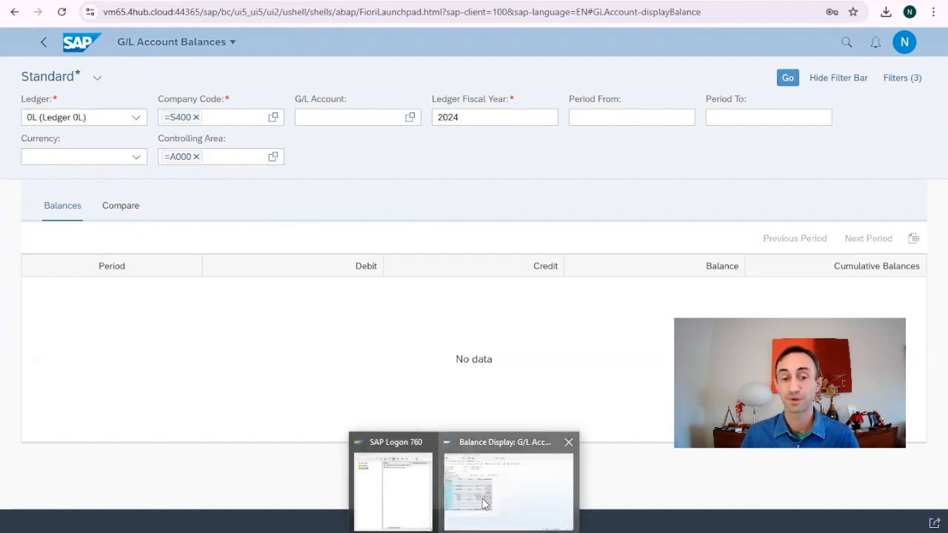
Return SAP GUI to the blank balance selection screen, then switch back to the Fiori app
{"action": "left_click", "coordinate": [507, 482]}
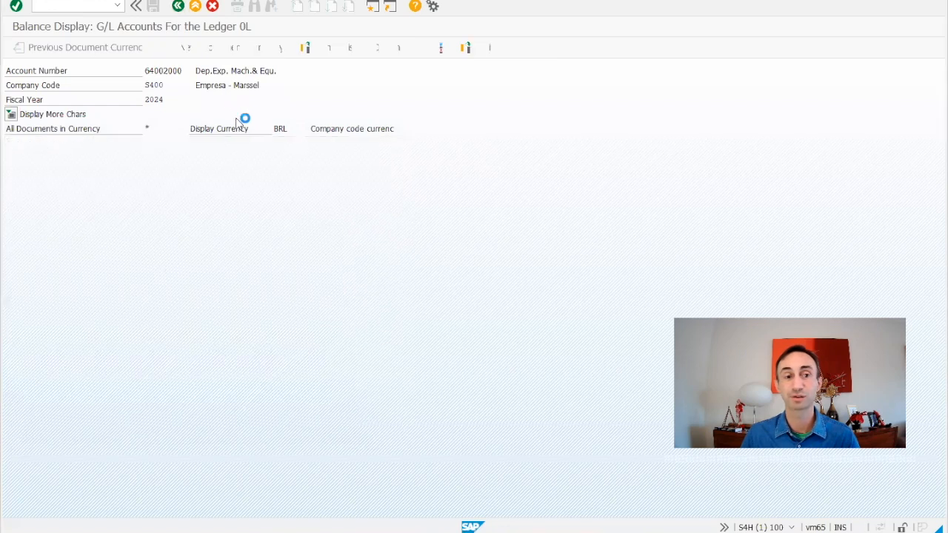
{"action": "left_click", "coordinate": [136, 6]}
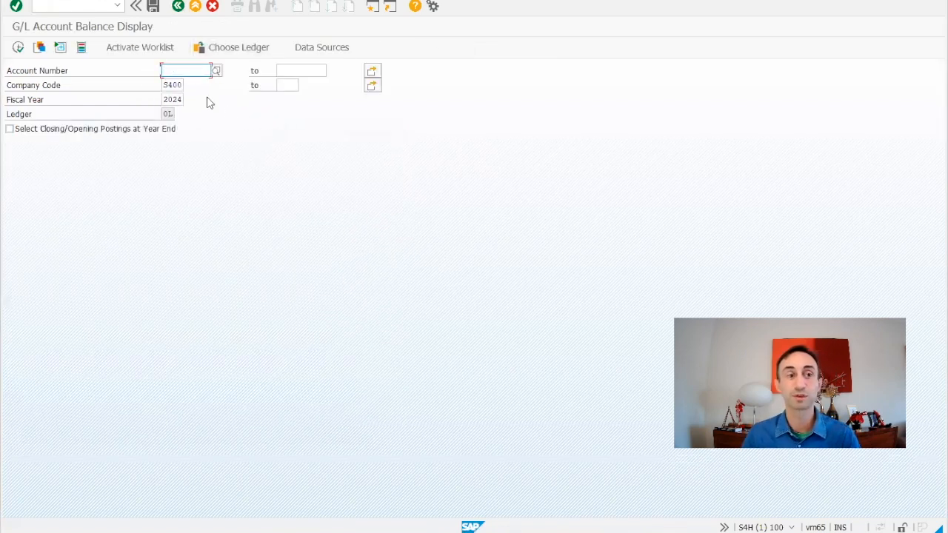
{"action": "left_click", "coordinate": [18, 46]}
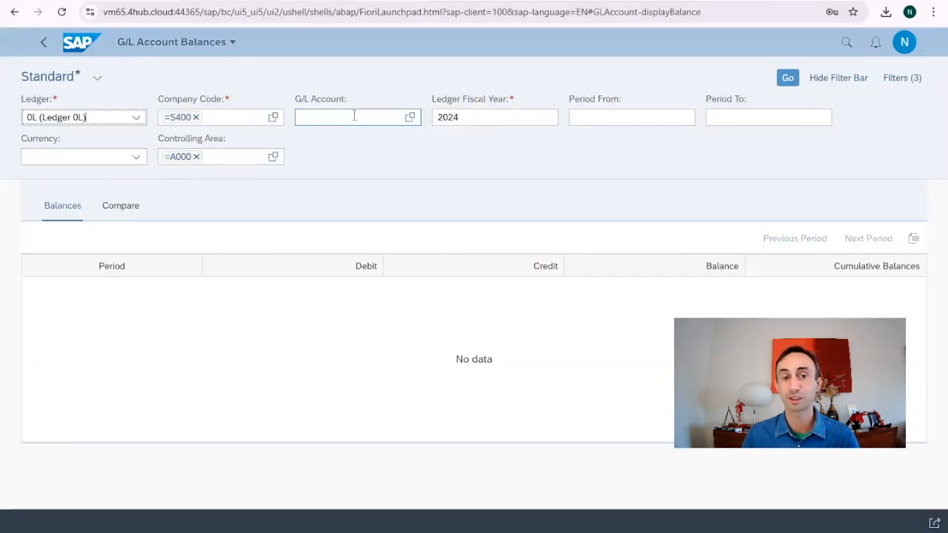
Run Go to load 2024 period balances for S400 in ledger 0L, G/L account left blank
{"action": "left_click", "coordinate": [631, 117]}
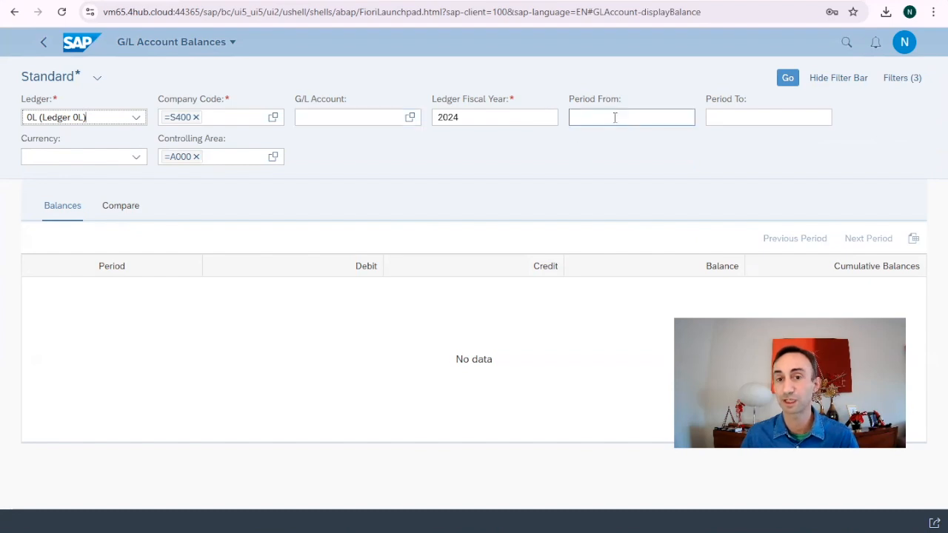
{"action": "mouse_move", "coordinate": [871, 302]}
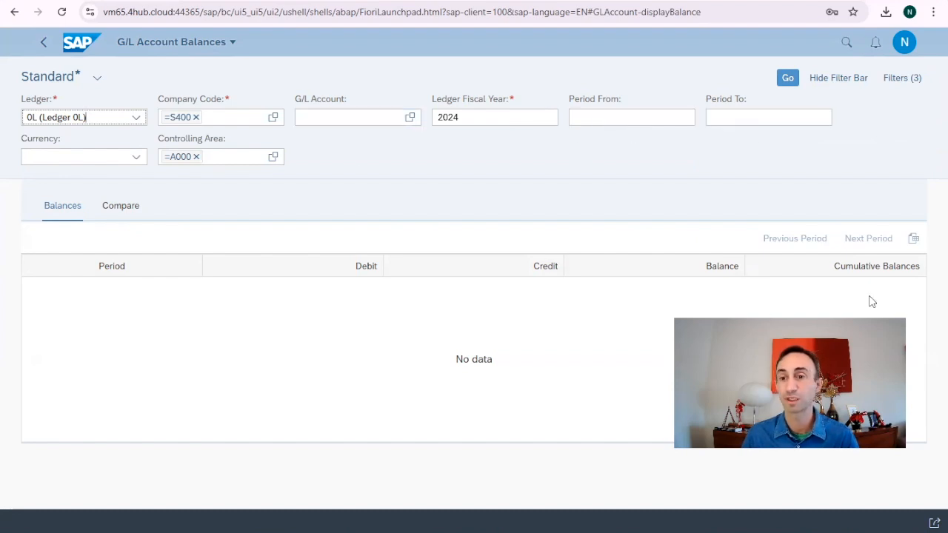
{"action": "left_click", "coordinate": [83, 157]}
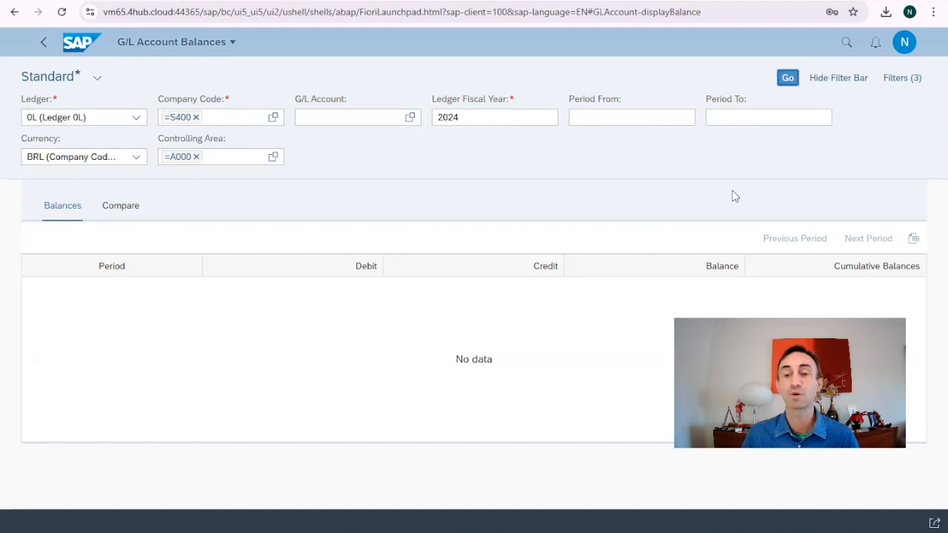
{"action": "left_click", "coordinate": [788, 77]}
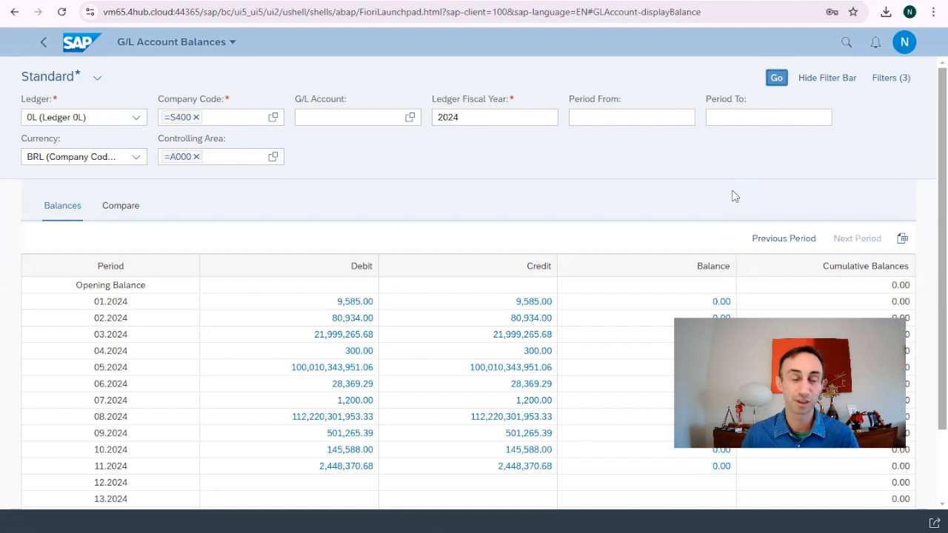
{"action": "mouse_move", "coordinate": [824, 103]}
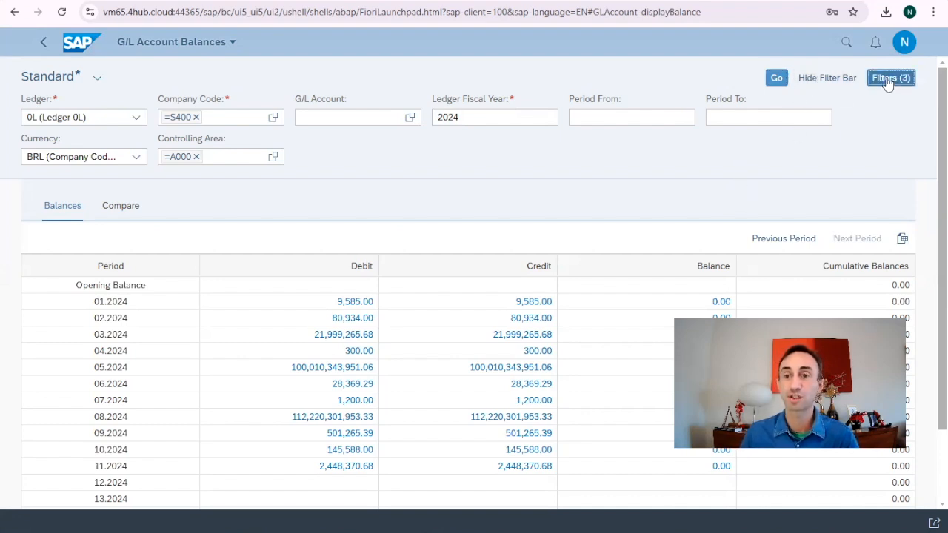
Add Business Area, Profit Center and Segment filter fields and reload the 2024 balances
{"action": "left_click", "coordinate": [891, 77]}
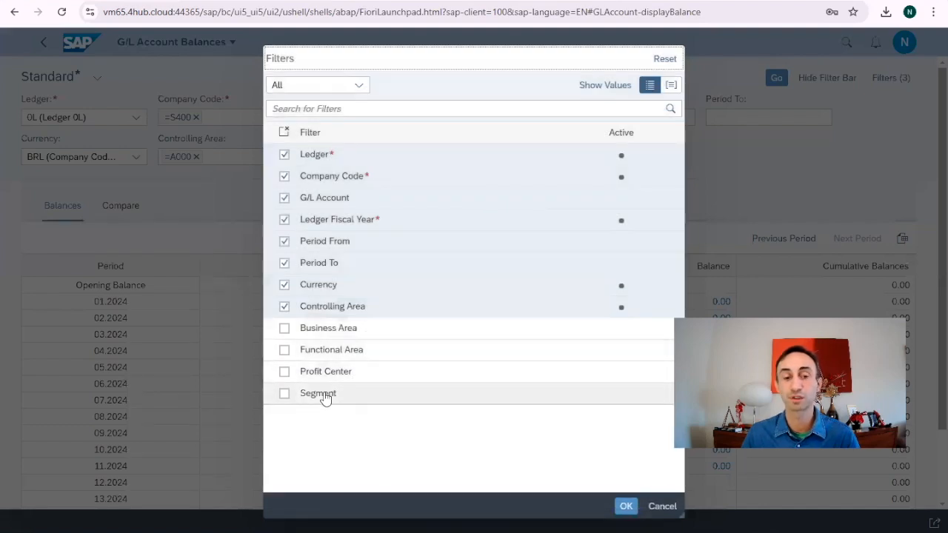
{"action": "left_click", "coordinate": [285, 328]}
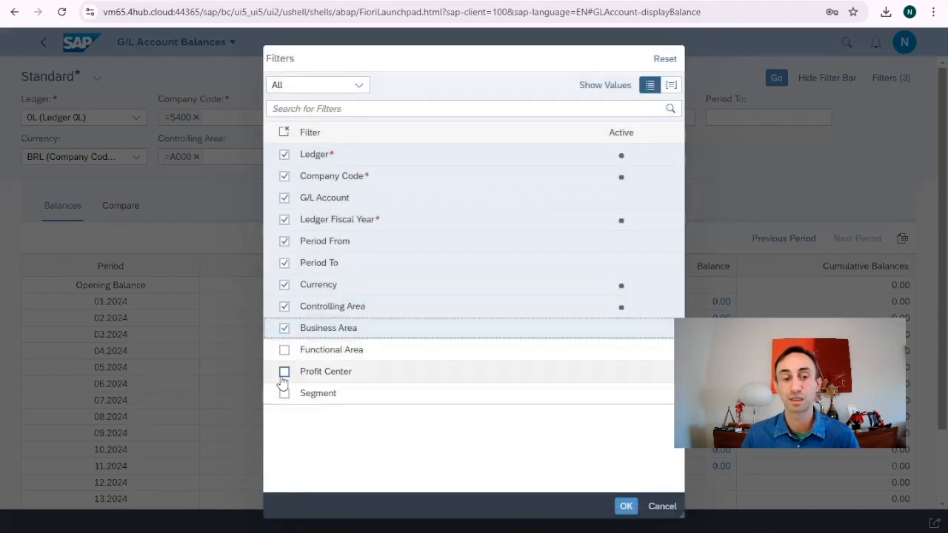
{"action": "left_click", "coordinate": [284, 370]}
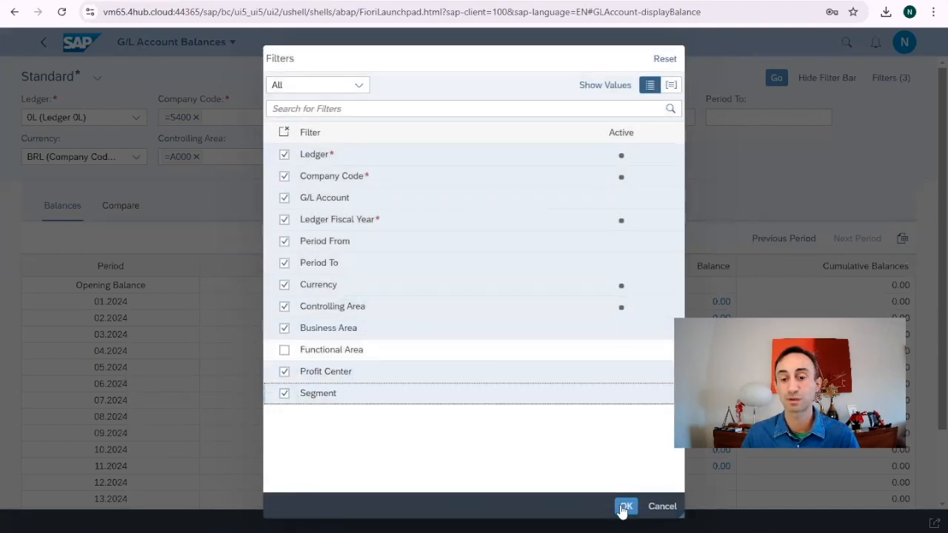
{"action": "left_click", "coordinate": [625, 506]}
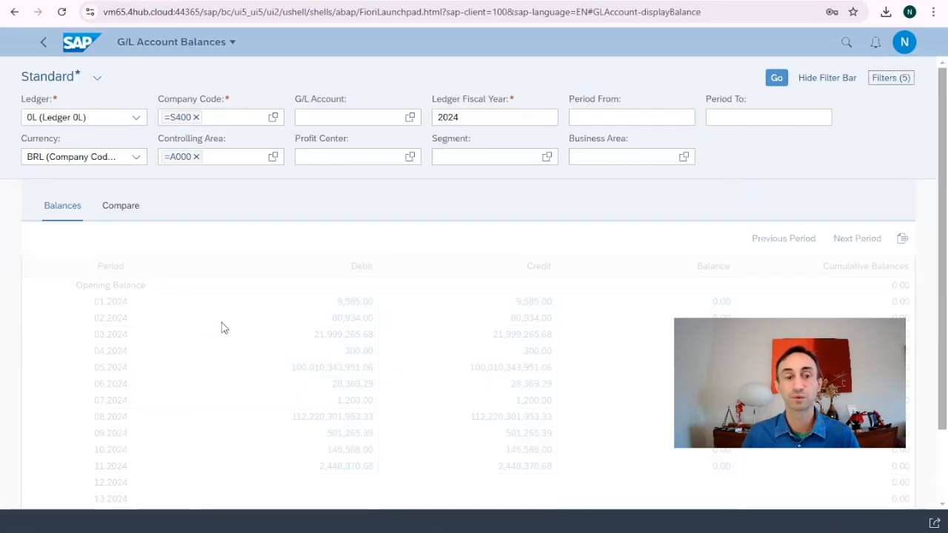
{"action": "mouse_move", "coordinate": [776, 77]}
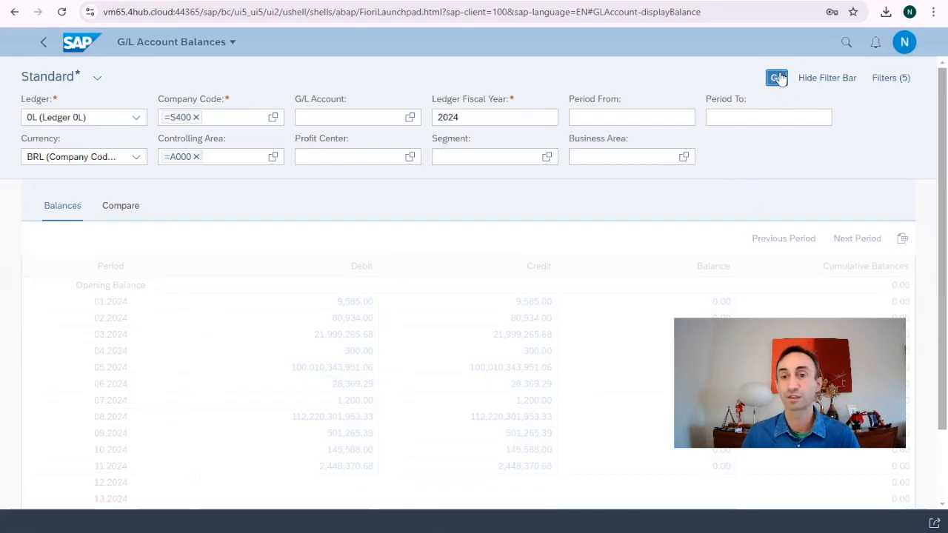
{"action": "left_click", "coordinate": [776, 77]}
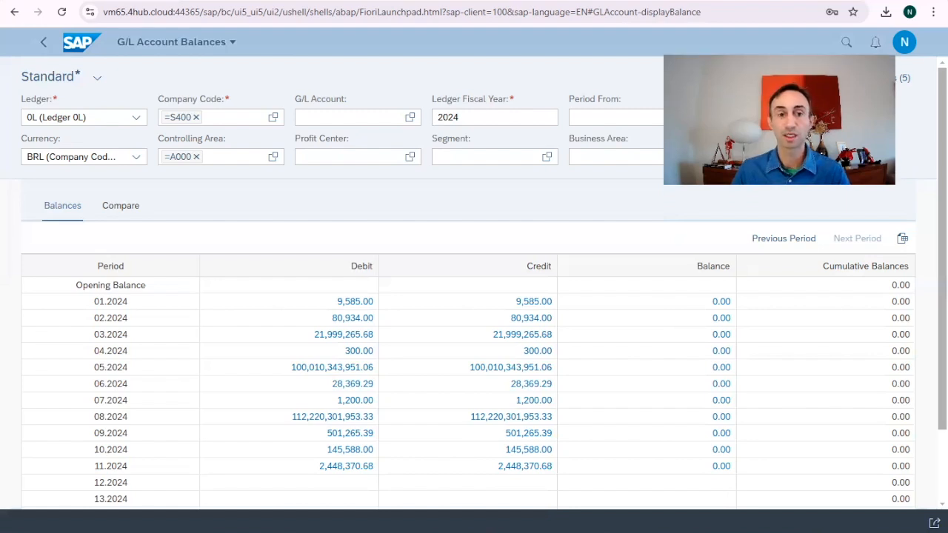
Filter on G/L account 64002000, Depreciation Expense - Machinery & Equipment, from the suggestions
{"action": "left_click", "coordinate": [355, 117]}
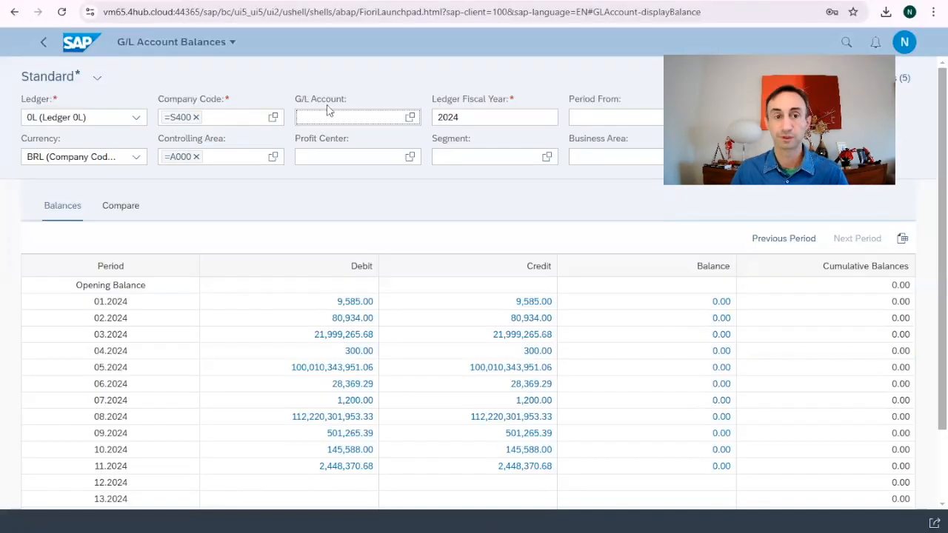
{"action": "type", "text": "64002000"}
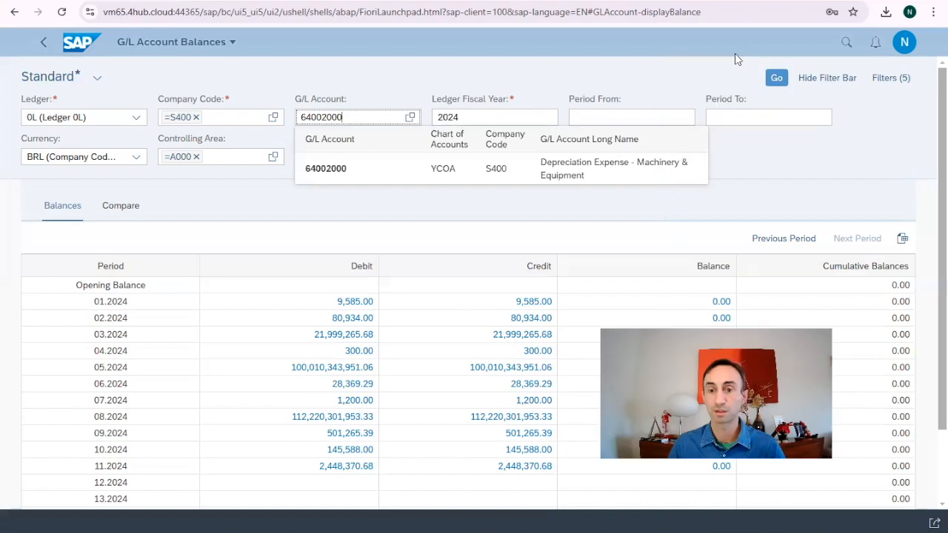
{"action": "left_click", "coordinate": [326, 169]}
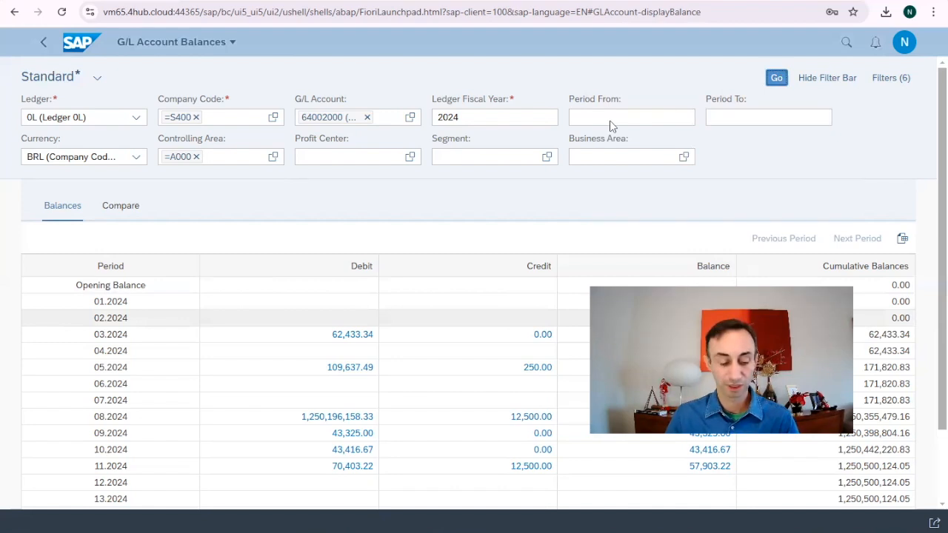
Restrict to period 3 of 2024 (62,433.34) and drill into its seven line items
{"action": "left_click", "coordinate": [777, 77]}
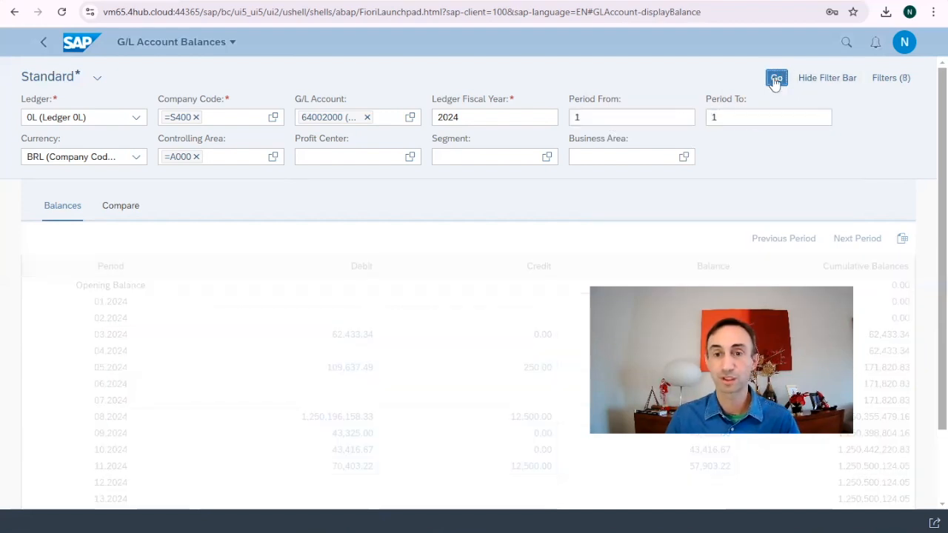
{"action": "left_click", "coordinate": [777, 77]}
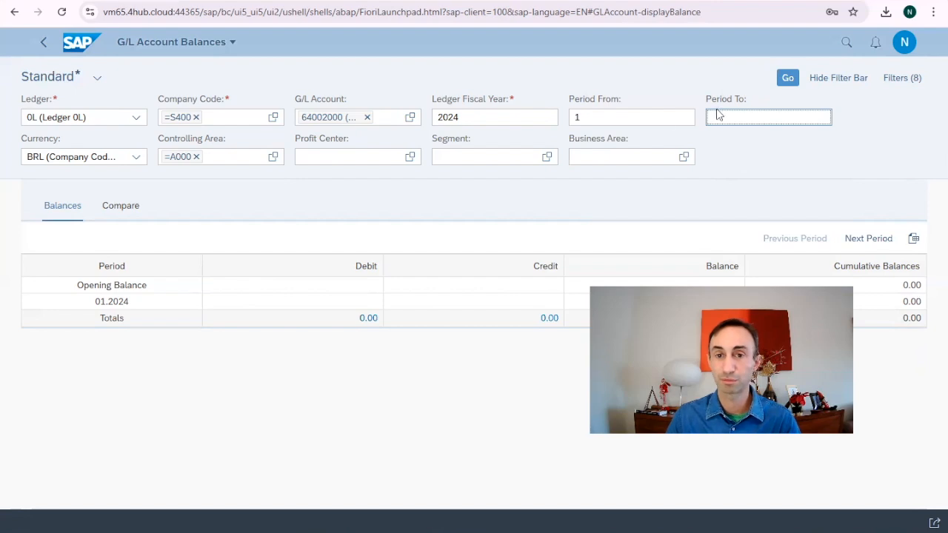
{"action": "left_click", "coordinate": [788, 77]}
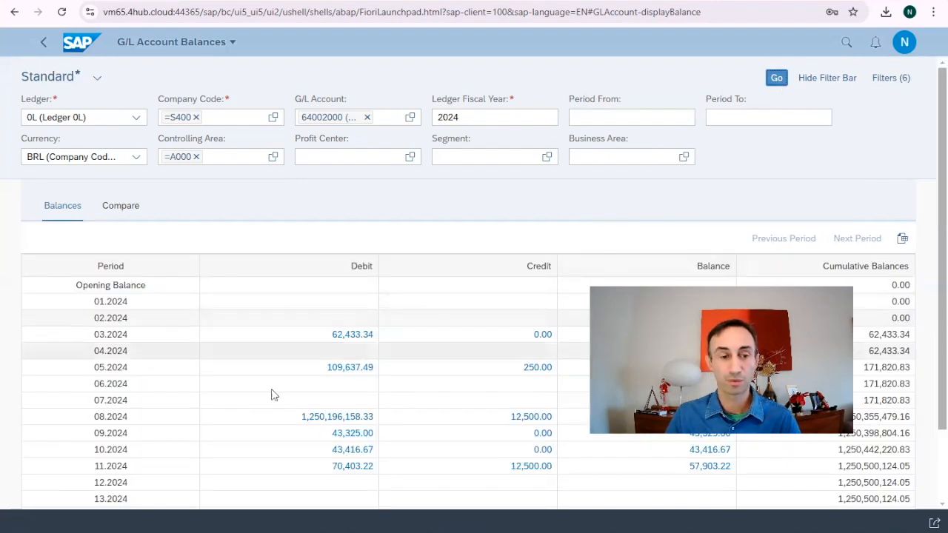
{"action": "left_click", "coordinate": [631, 117]}
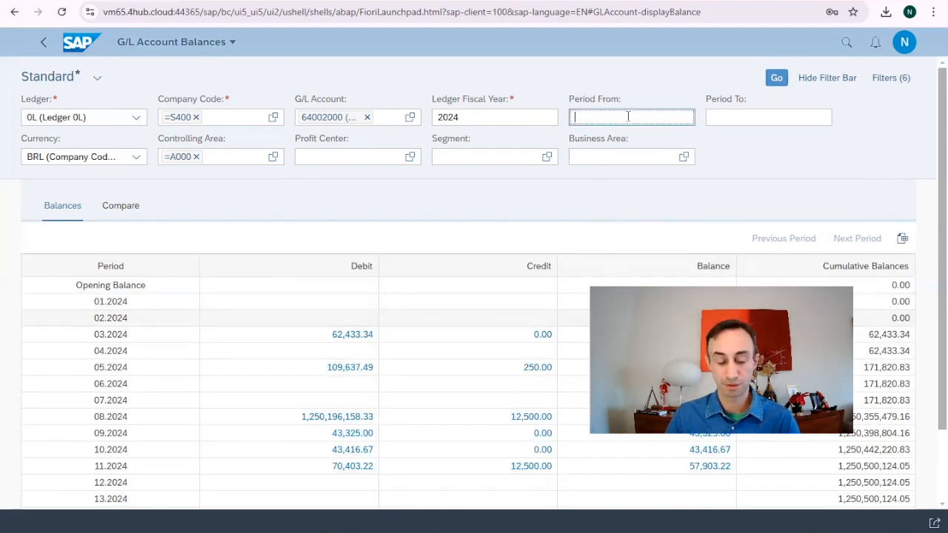
{"action": "left_click", "coordinate": [788, 77]}
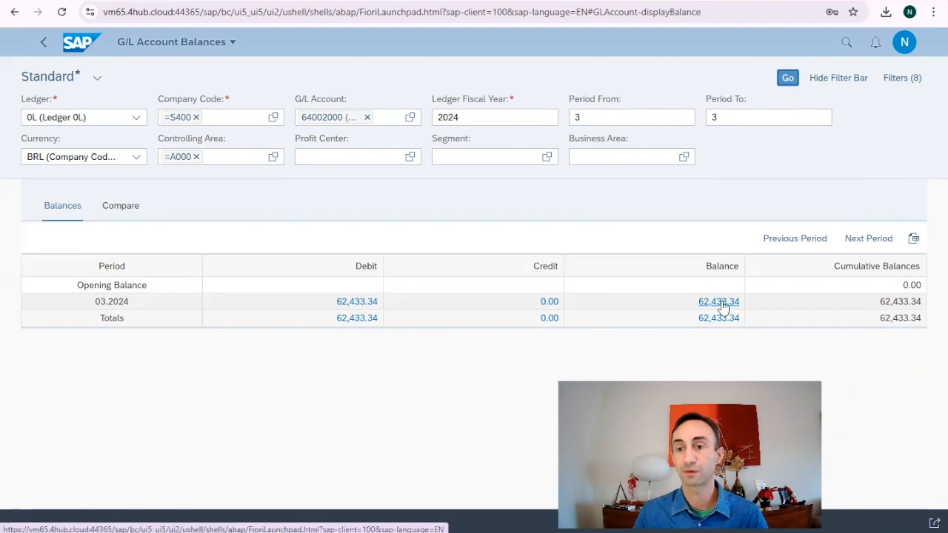
{"action": "left_click", "coordinate": [719, 303]}
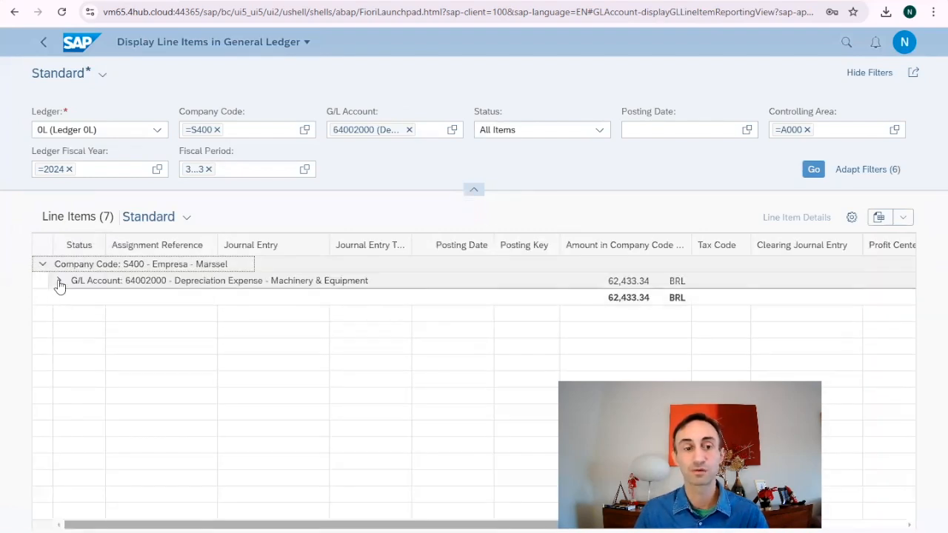
{"action": "left_click", "coordinate": [59, 283]}
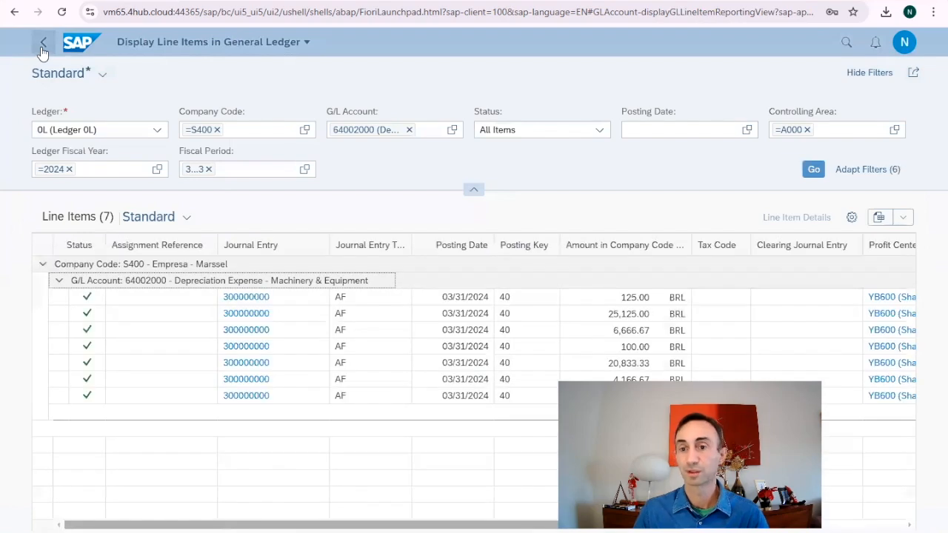
{"action": "left_click", "coordinate": [42, 41]}
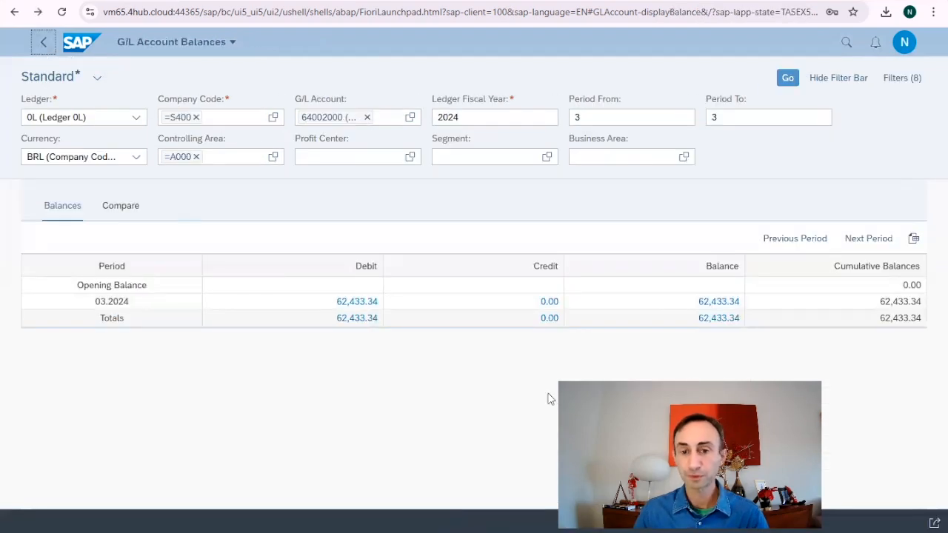
{"action": "mouse_move", "coordinate": [500, 337]}
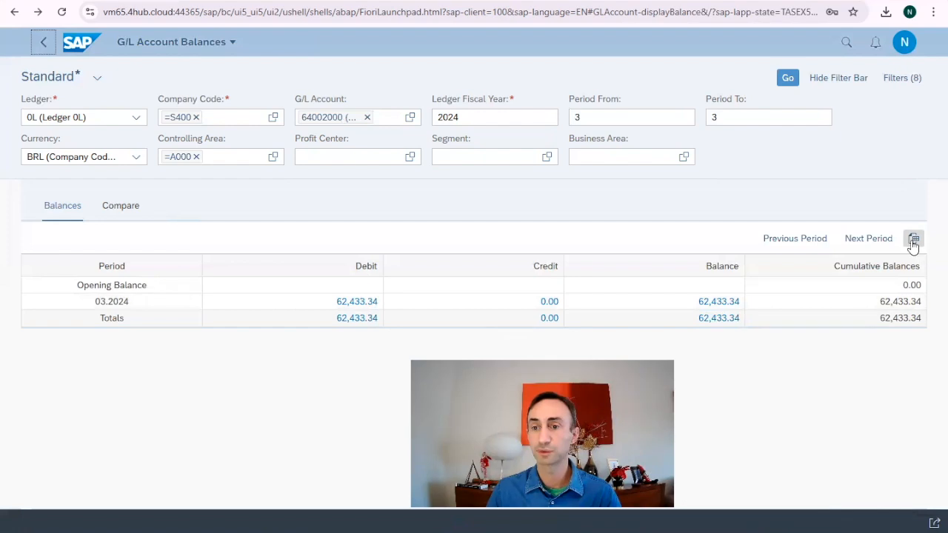
Export the period 3 balances to Export.xlsx and open it in Excel
{"action": "left_click", "coordinate": [913, 237]}
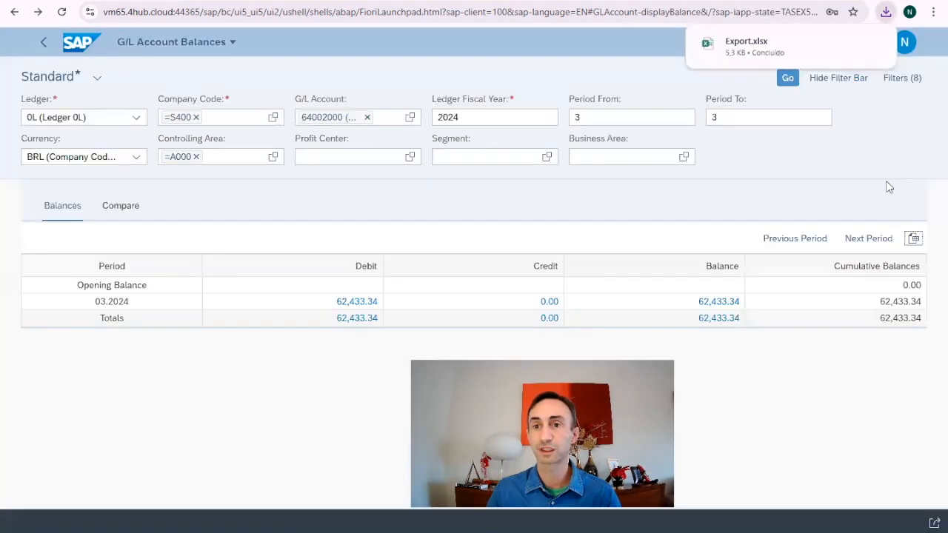
{"action": "mouse_move", "coordinate": [738, 45]}
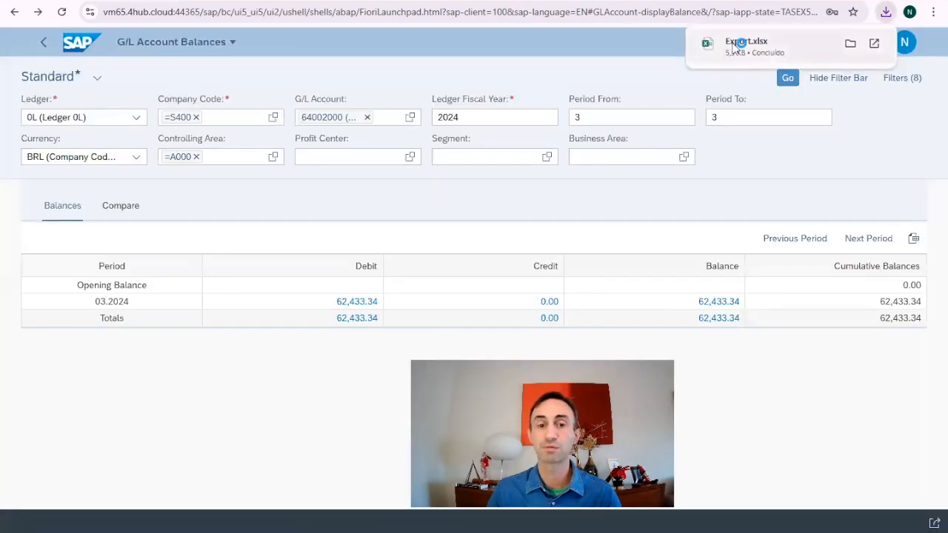
{"action": "left_click", "coordinate": [746, 46]}
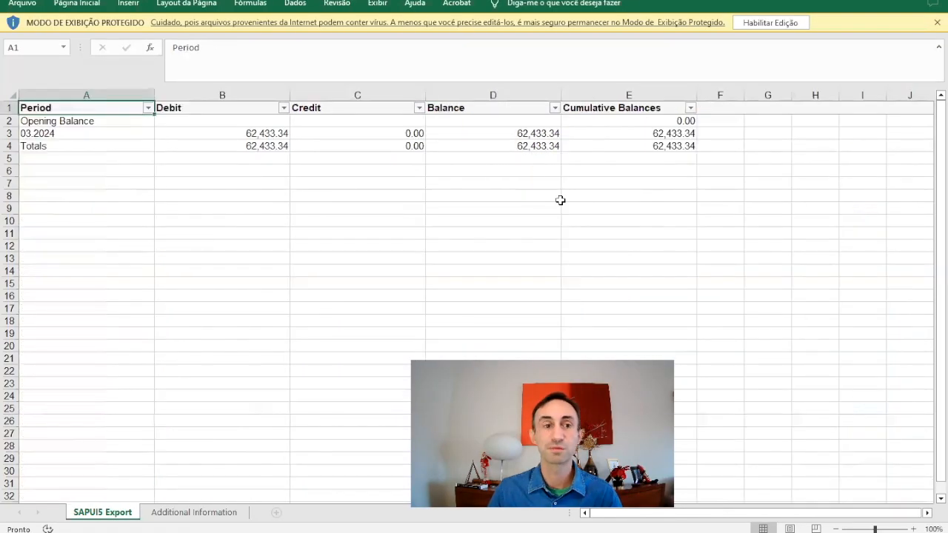
{"action": "mouse_move", "coordinate": [323, 230]}
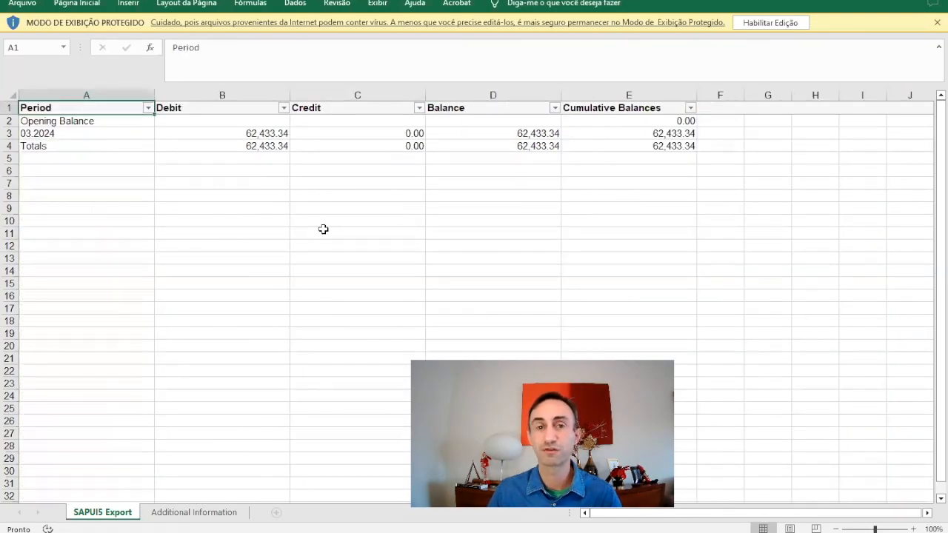